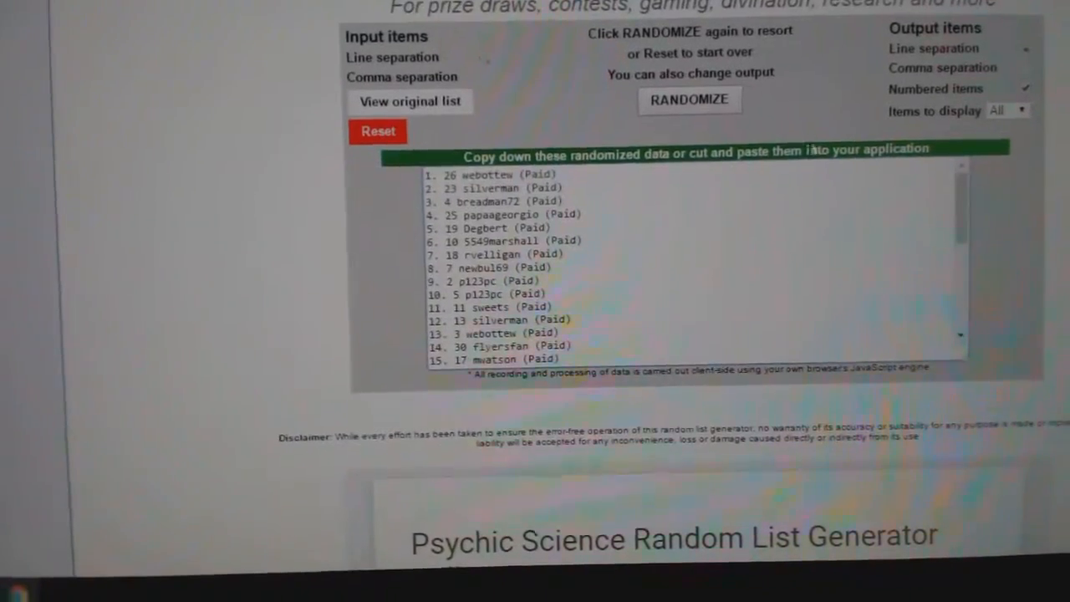
Randomize the participant name list twice to get a new shuffled order.
click(690, 100)
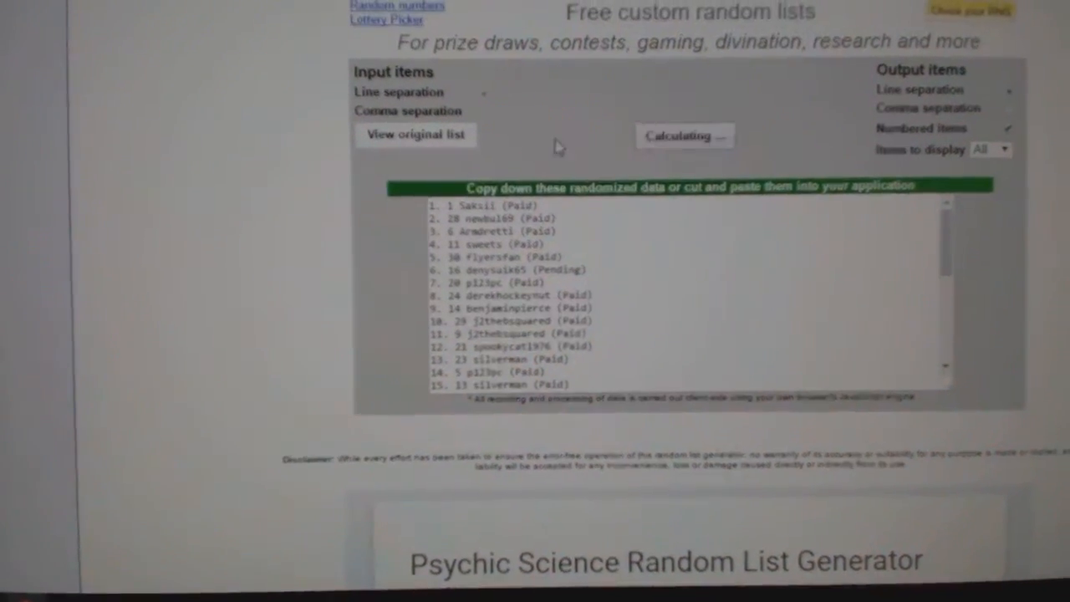
click(677, 136)
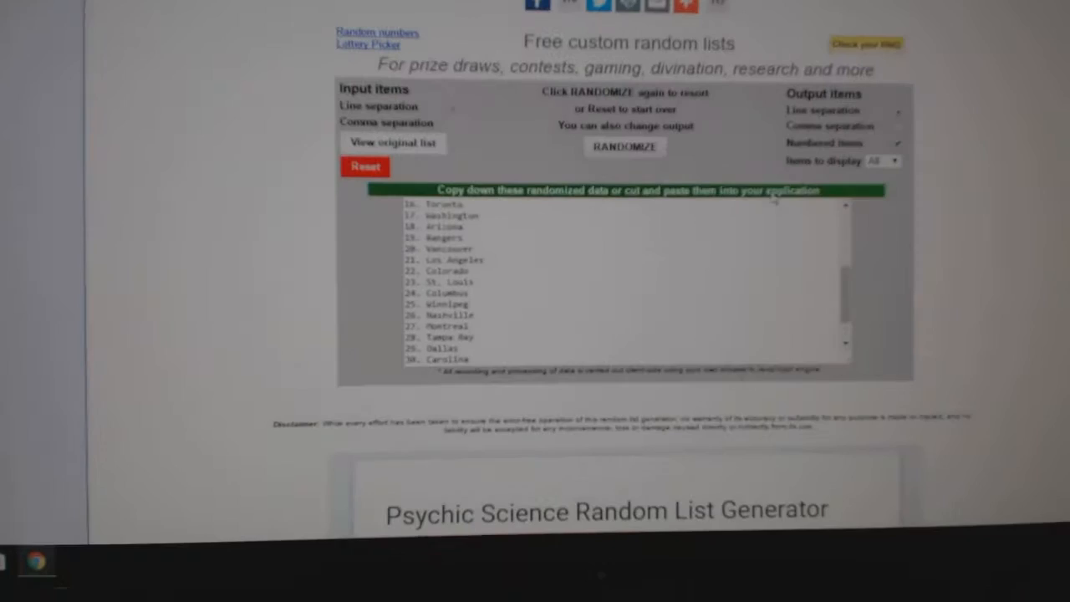
Randomize the team names list twice for a fresh shuffled order.
click(625, 159)
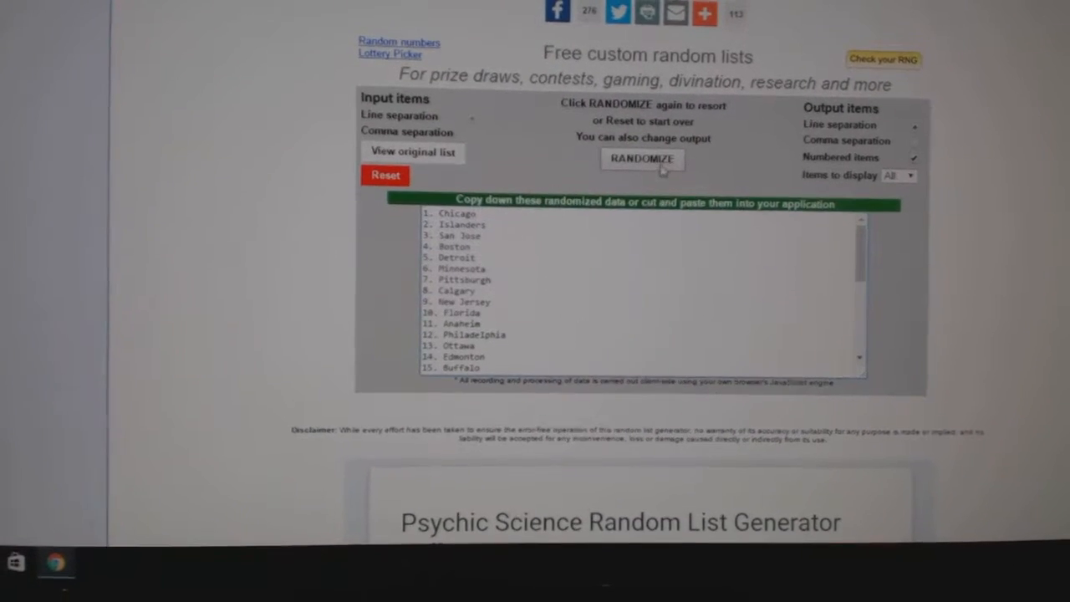
click(642, 159)
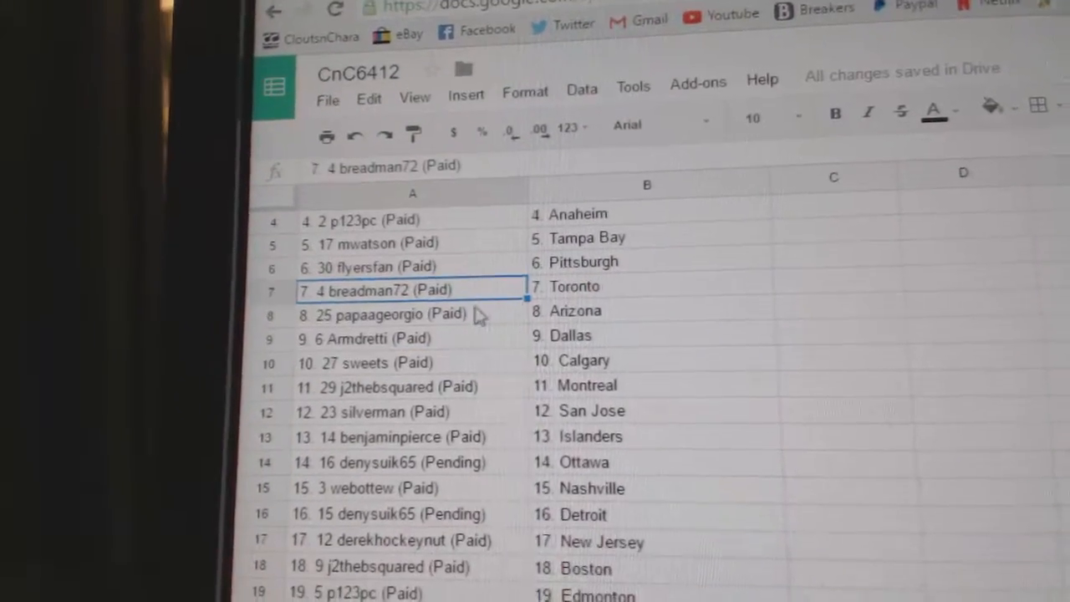
Select cell A8 holding the eighth participant in the paired spreadsheet.
click(393, 320)
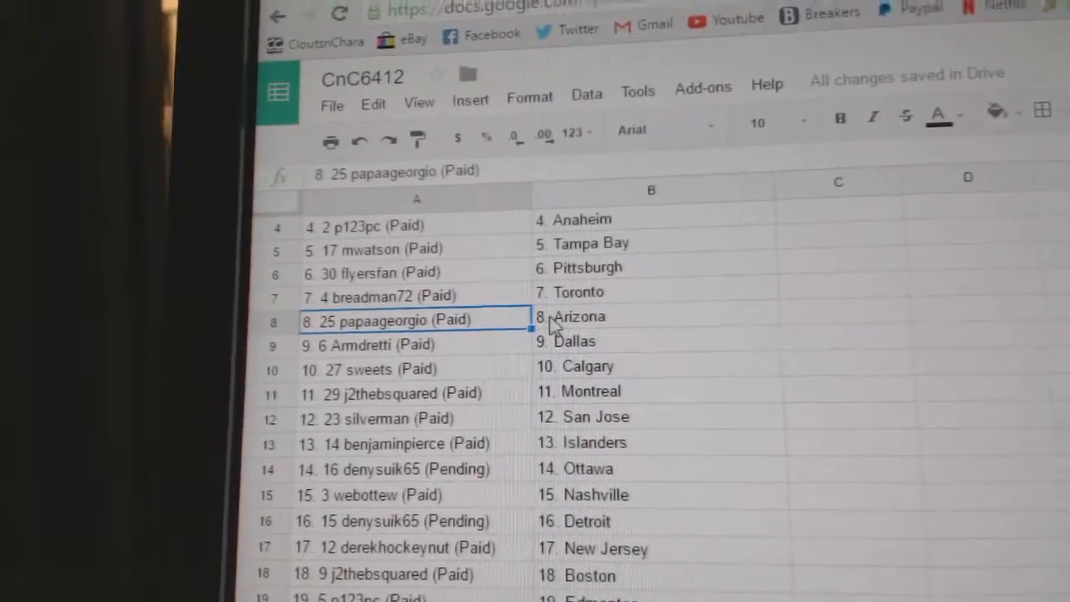